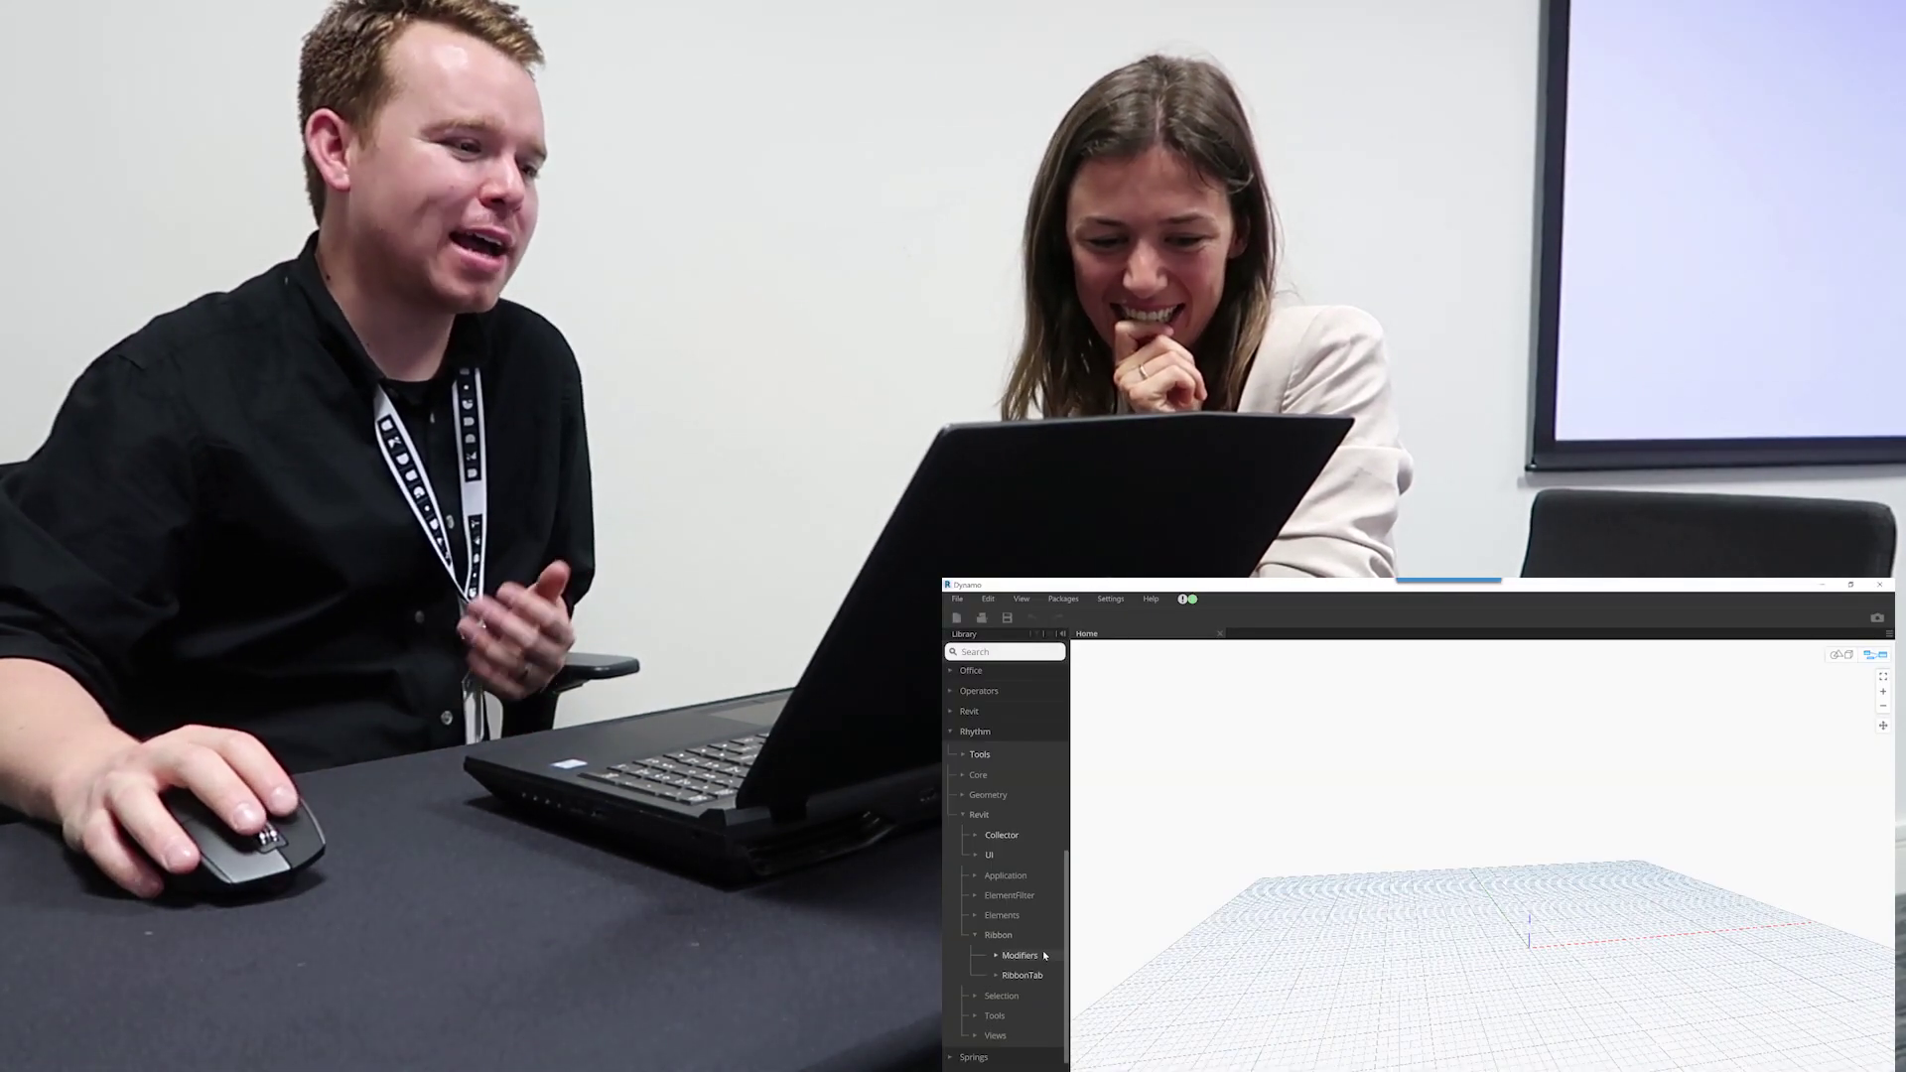
- Add a Modifiers.SetColor node from Revit > UI > Ribbon > Modifiers to the canvas
click(989, 955)
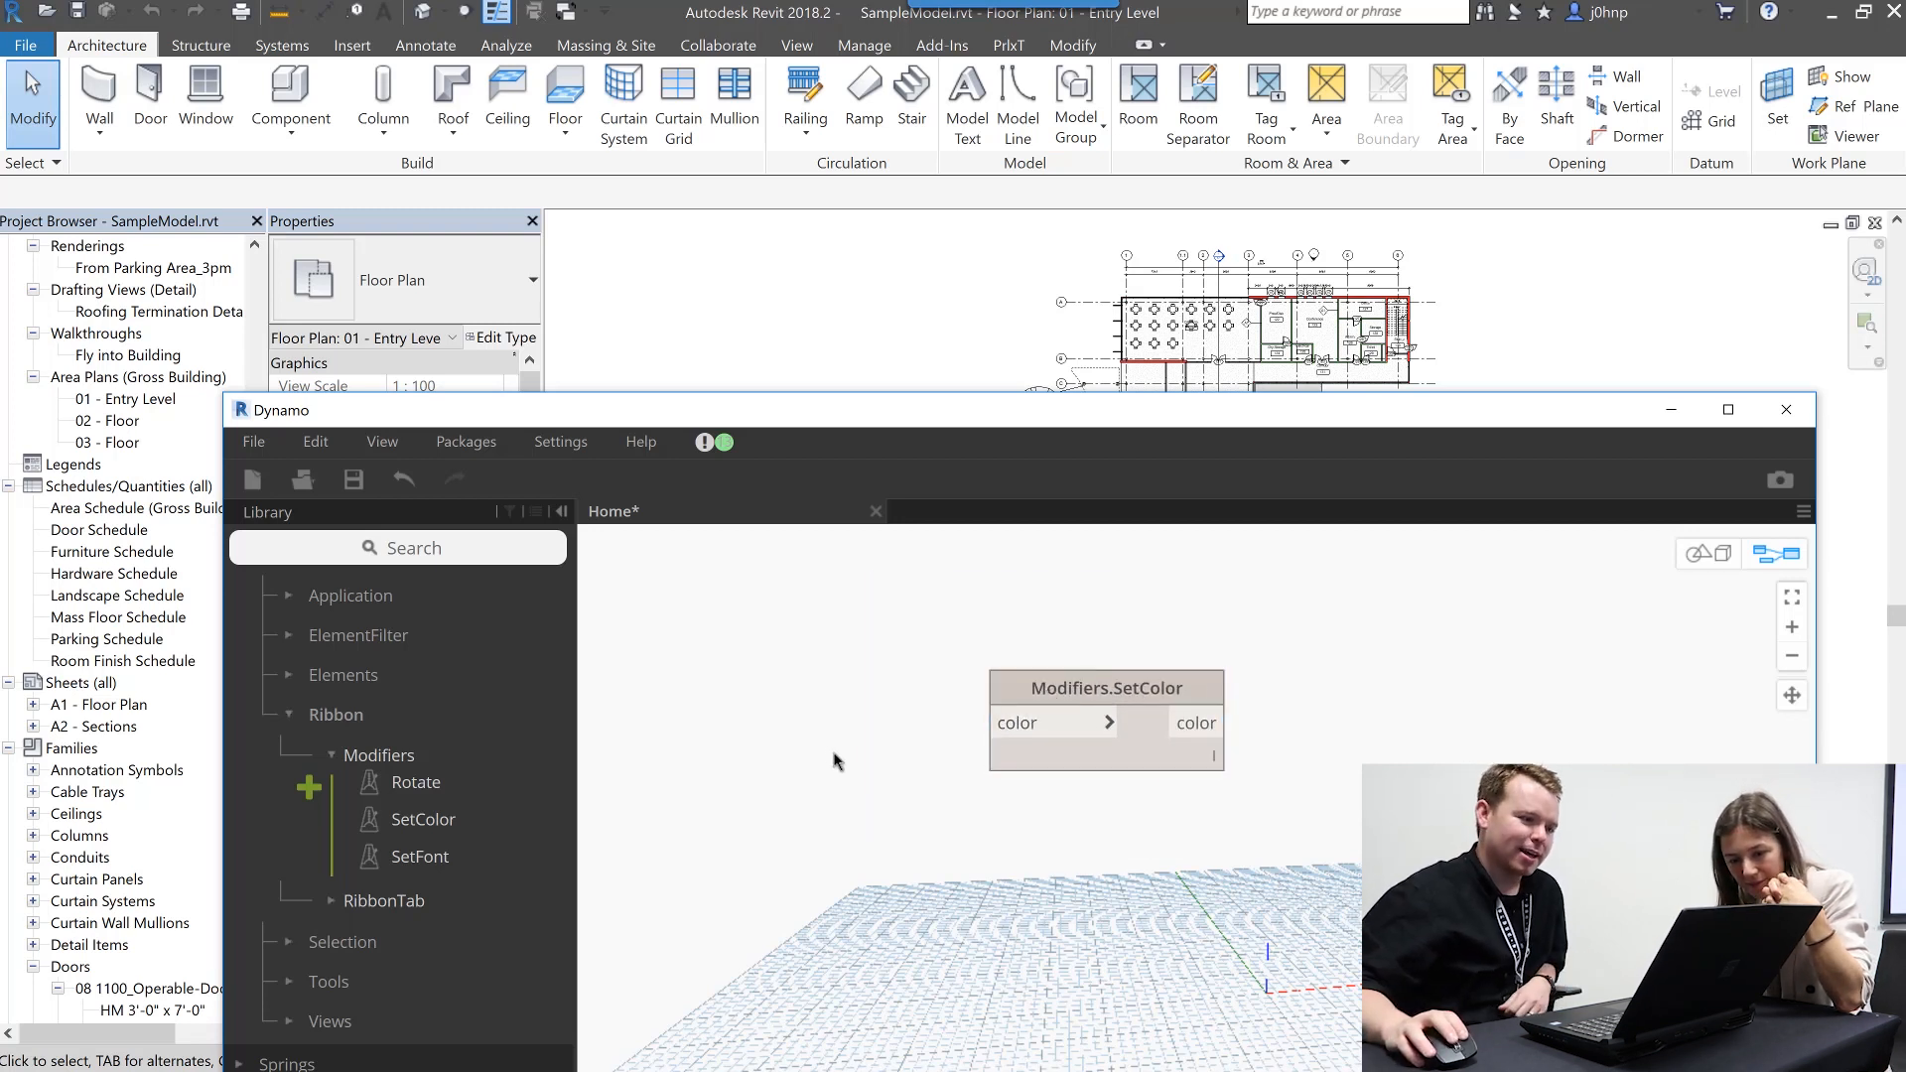
mouse_move(758, 744)
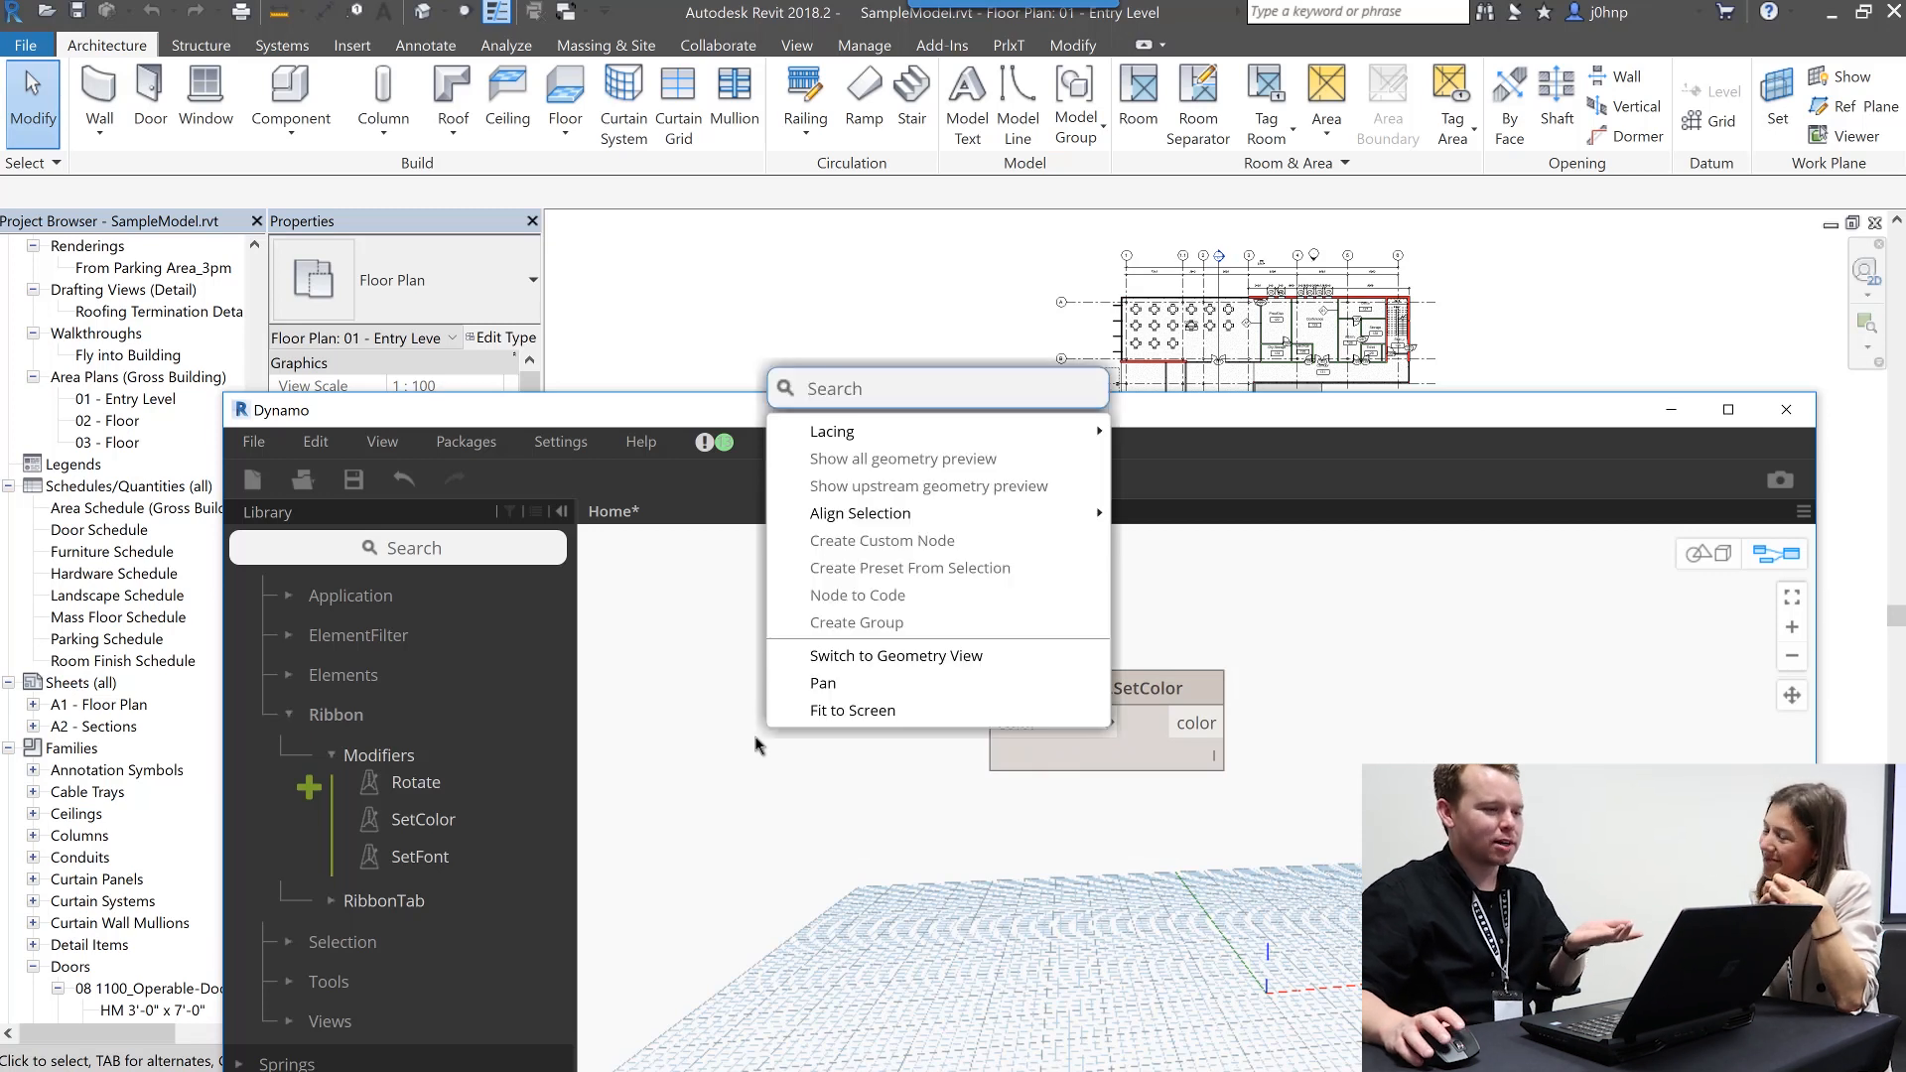
- Add a Color Picker wired to SetColor and set it to green so Revit's ribbon turns green
text(color)
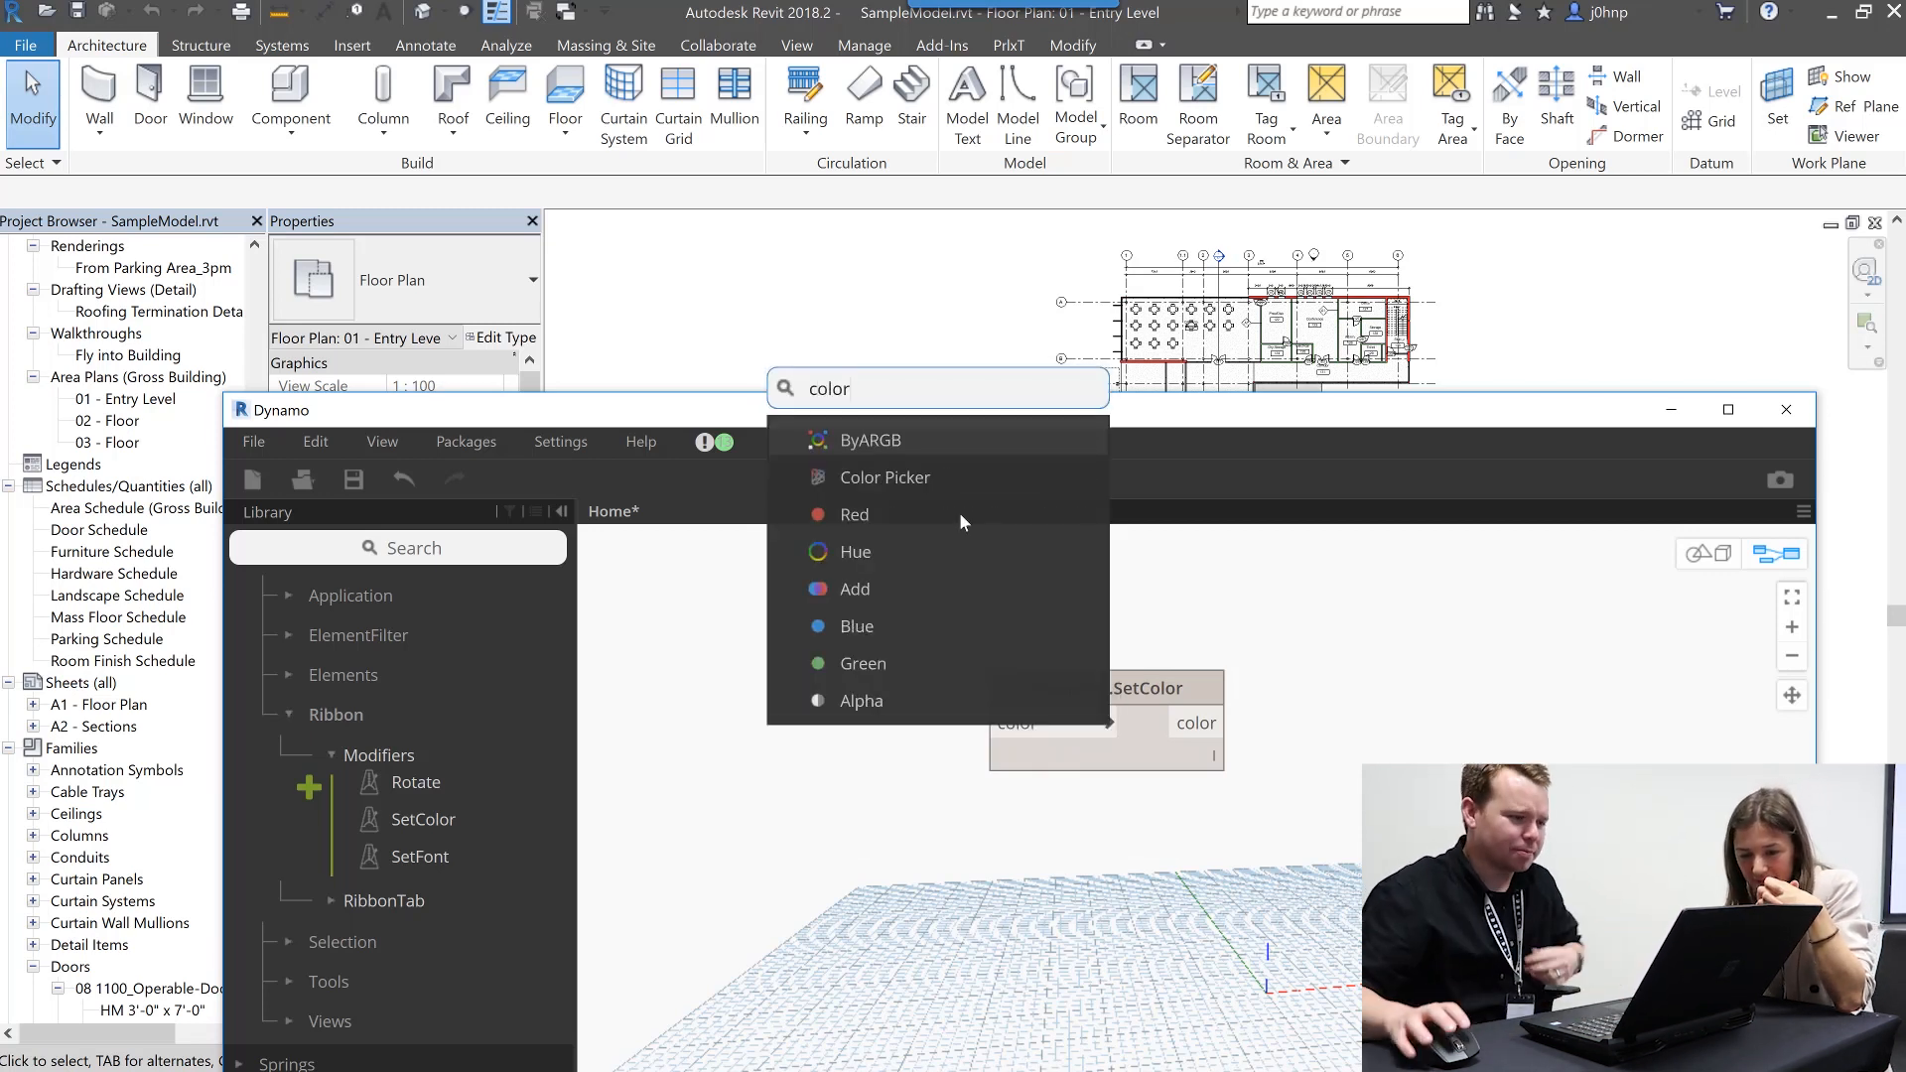
click(886, 477)
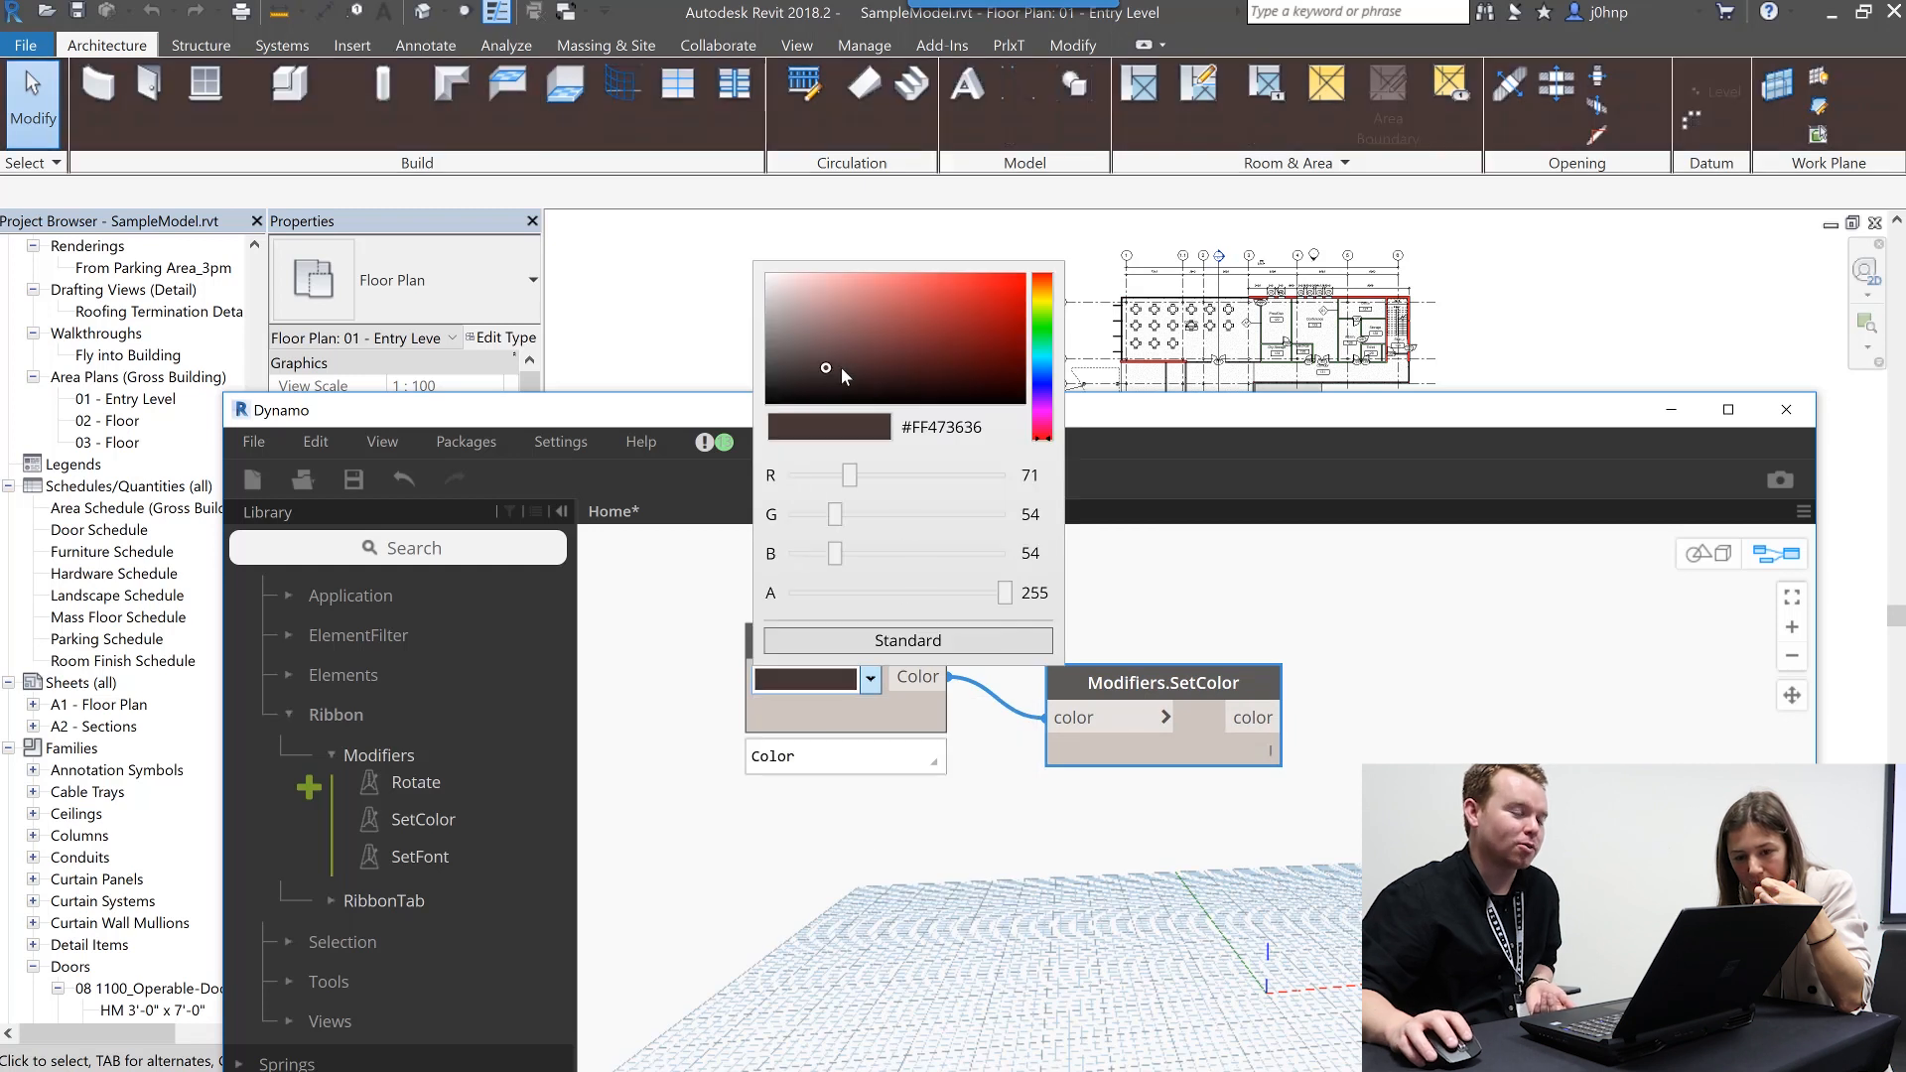
click(798, 330)
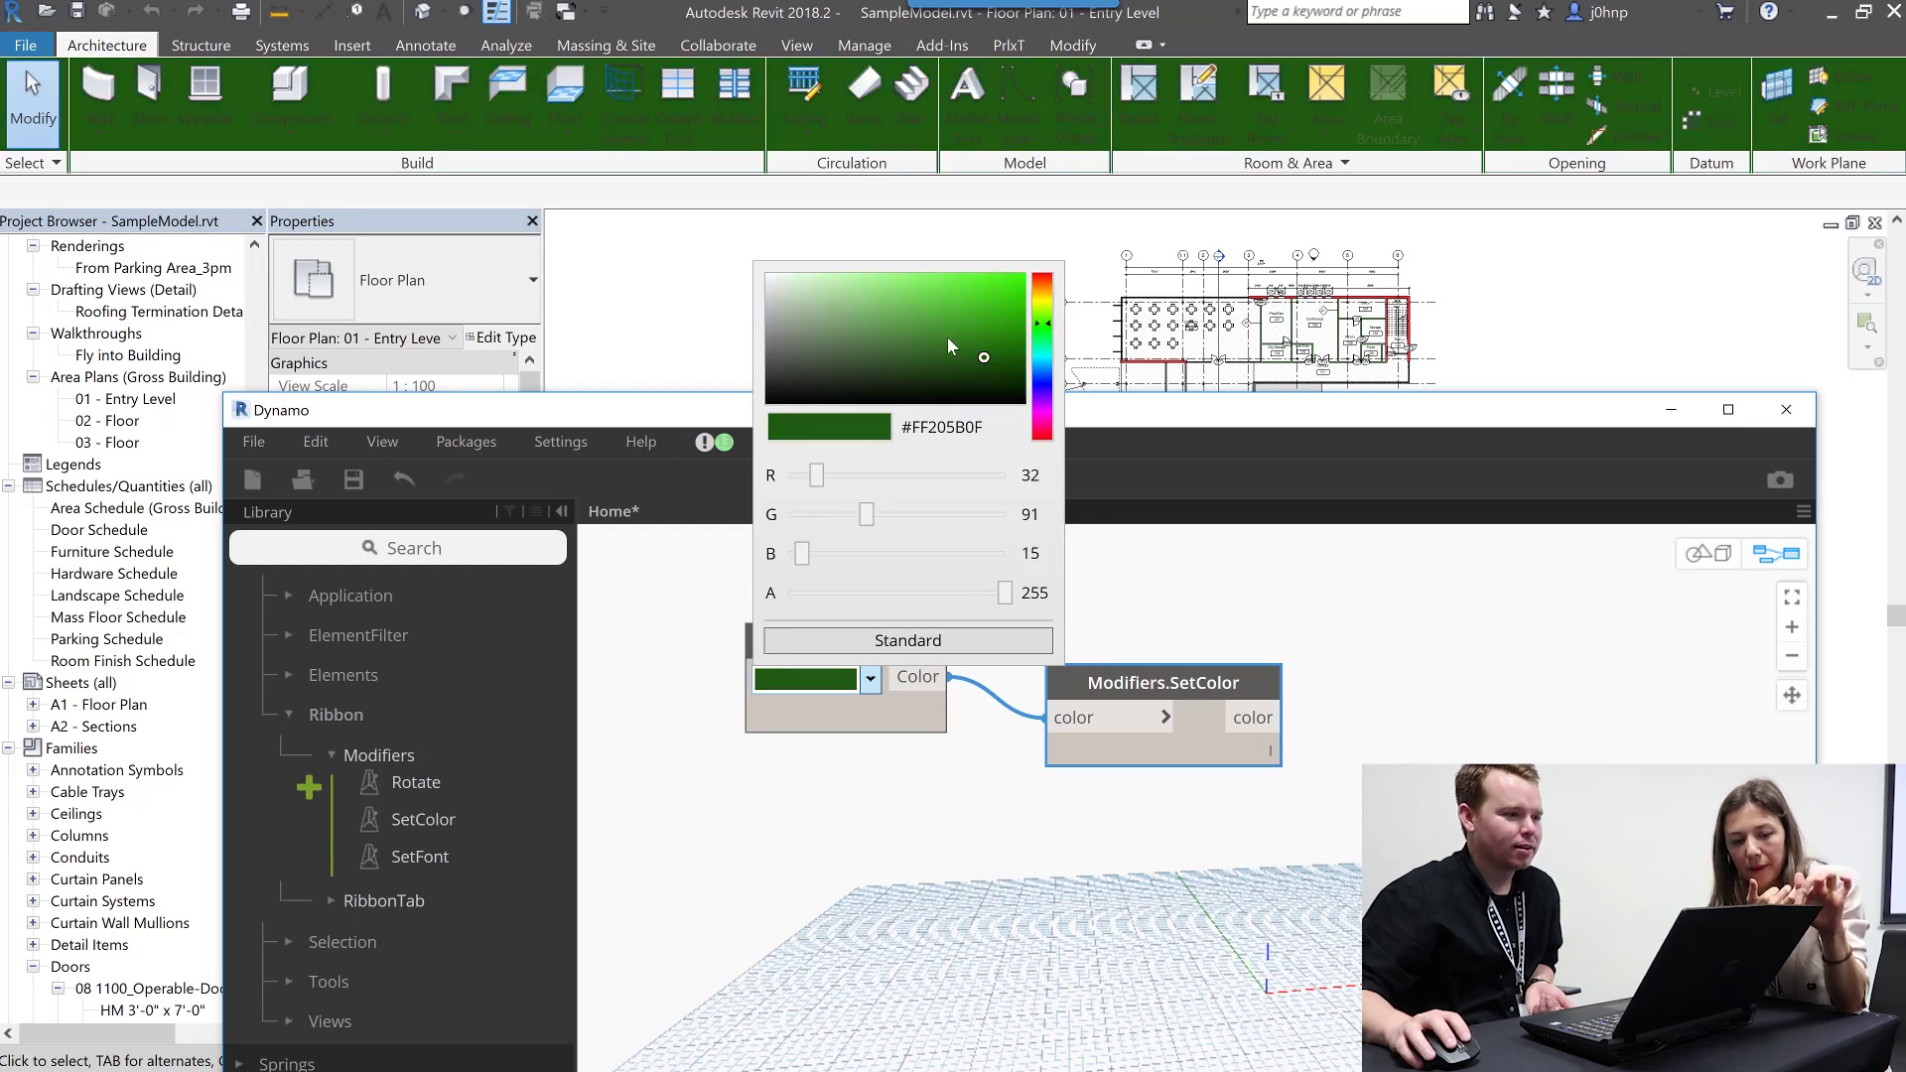
click(987, 322)
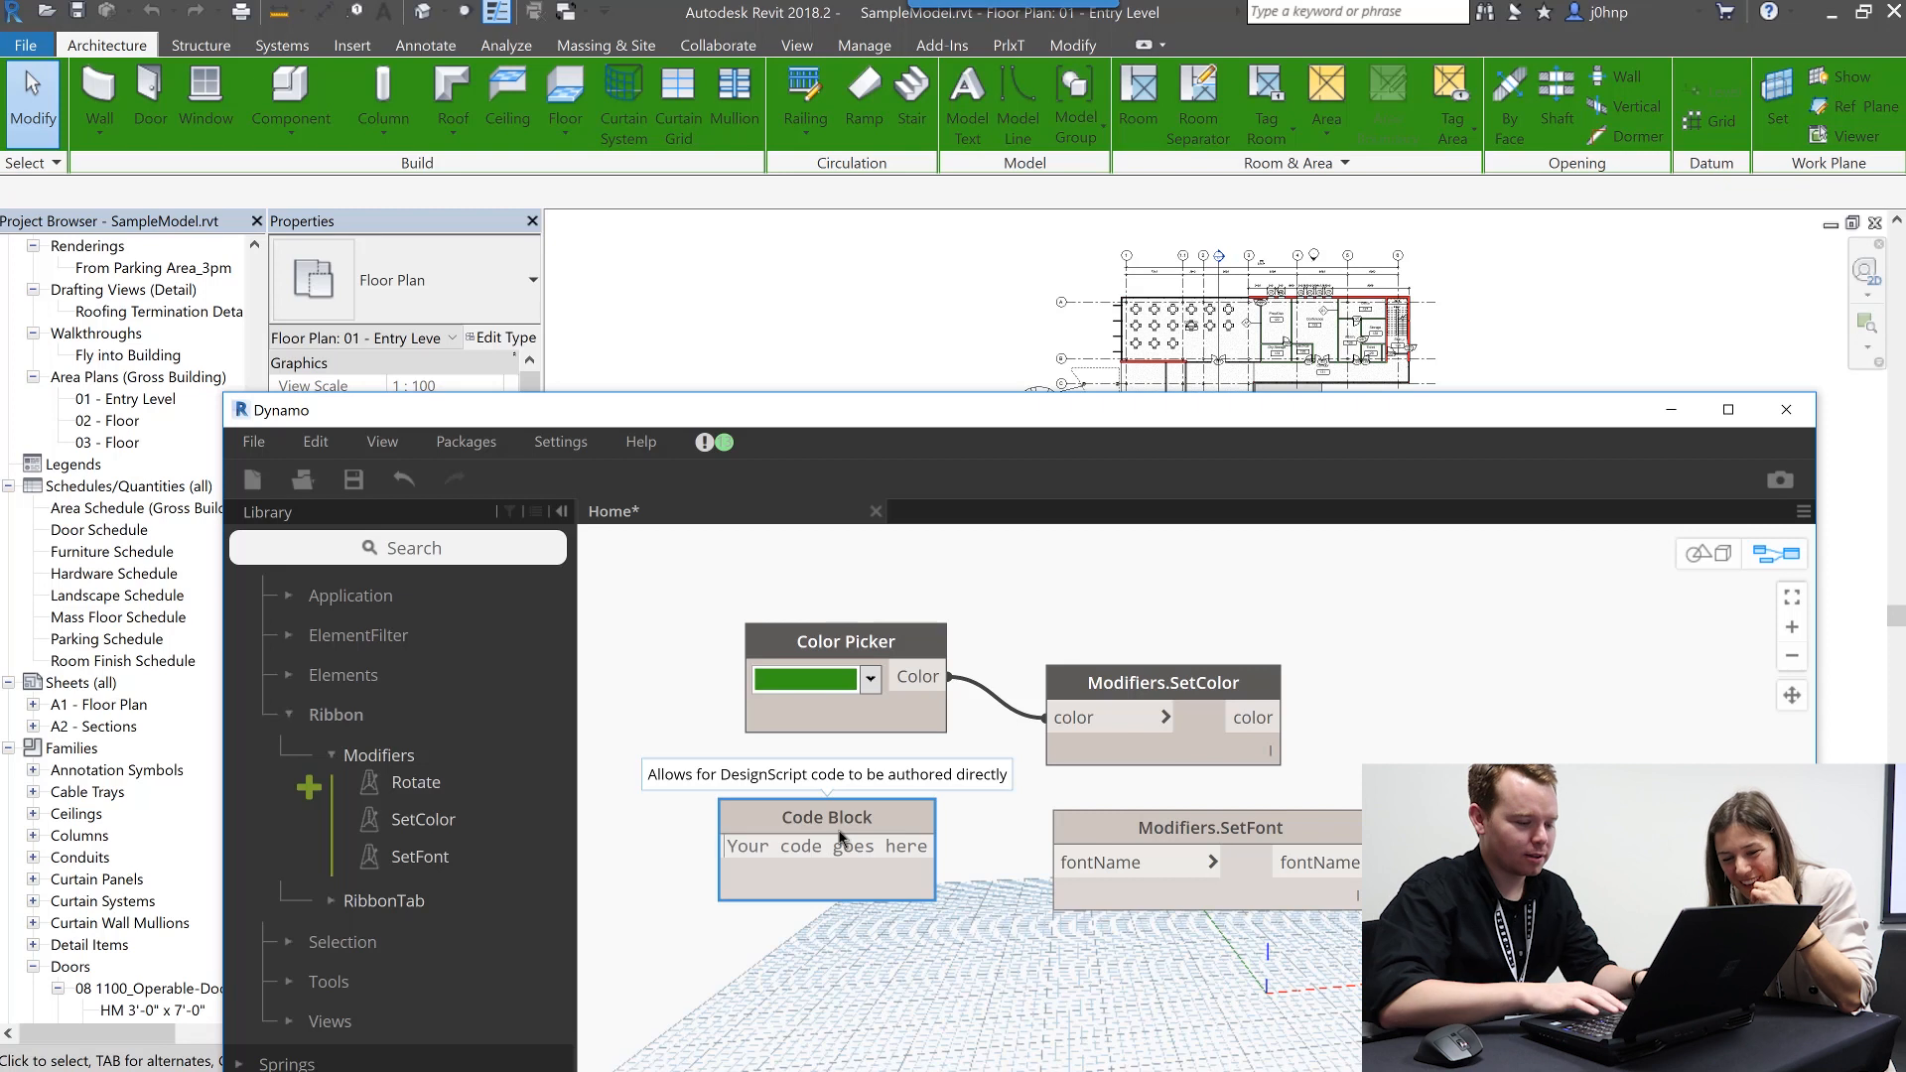
- Enter "Wingdings" in the Code Block and wire it to SetFont's fontName input
text("WIn)
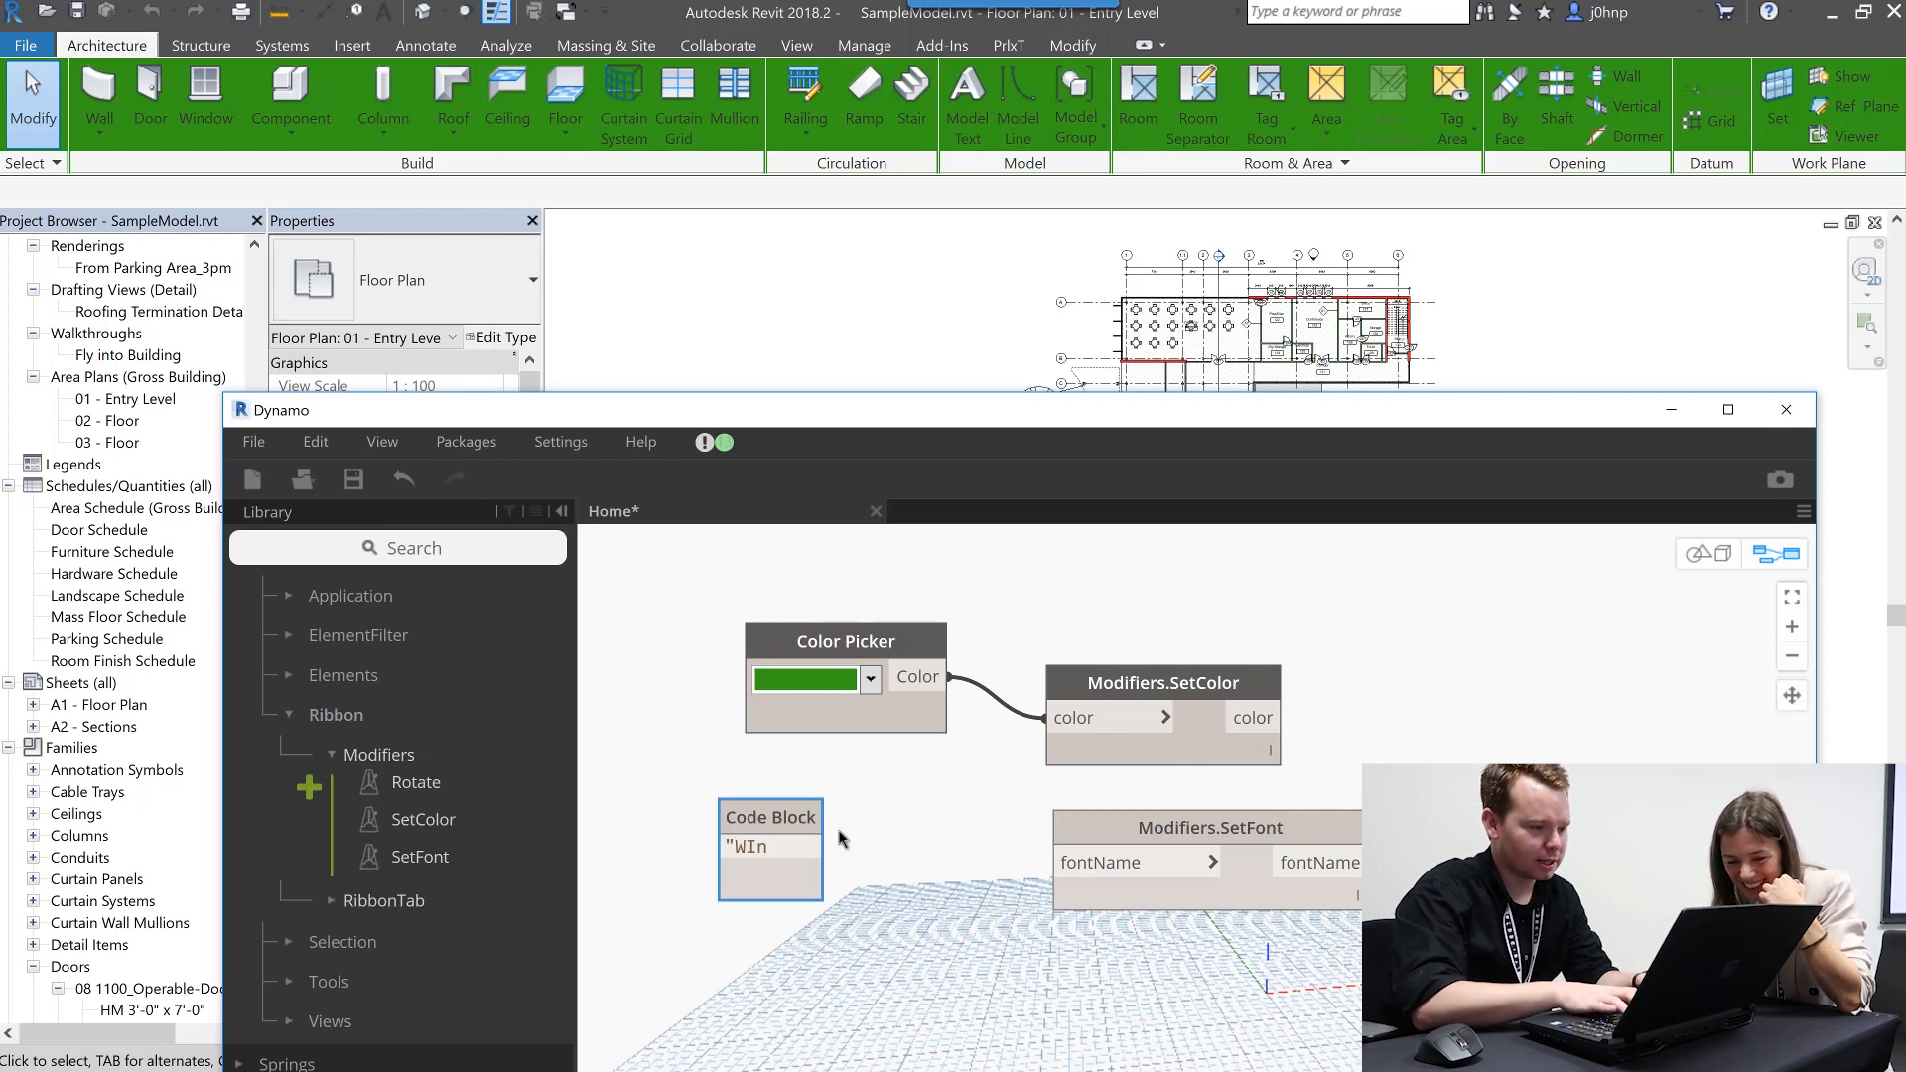
text(ingdings)
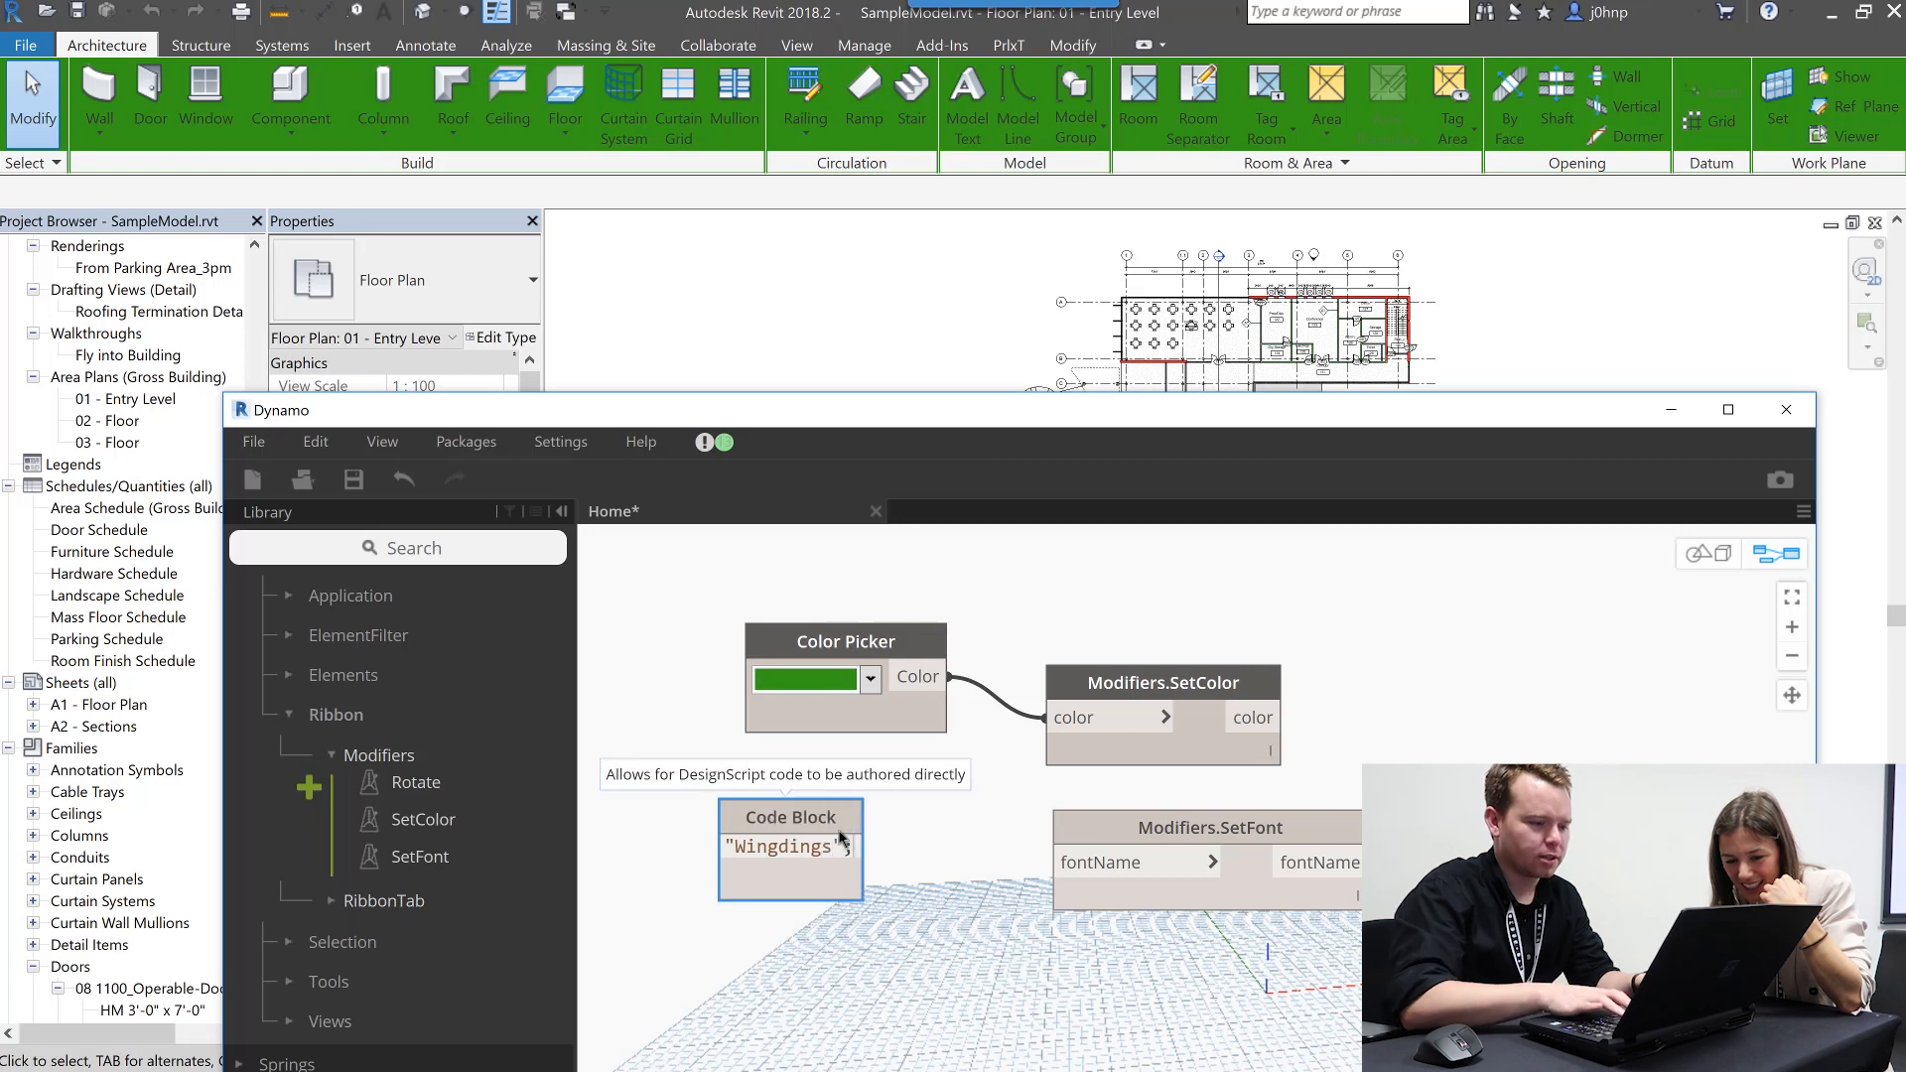
drag(875, 845, 1058, 864)
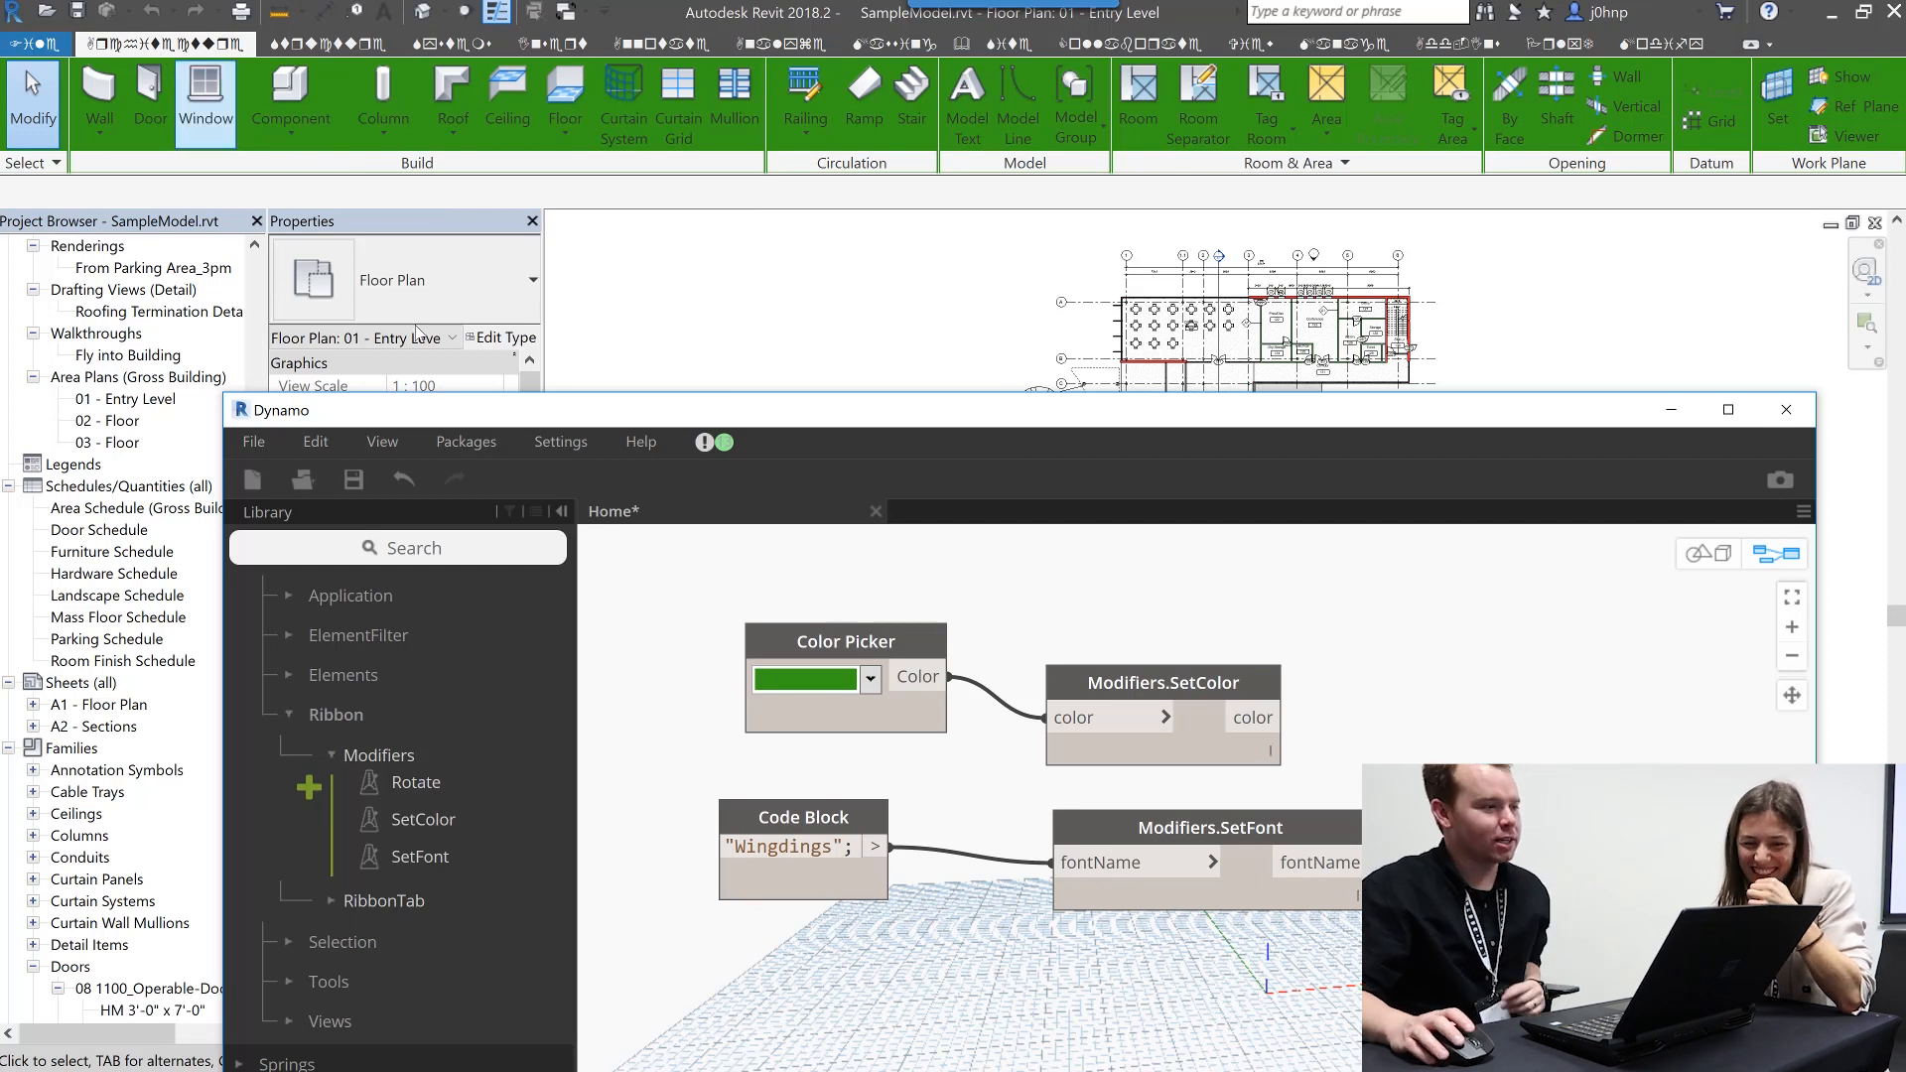
- Replace the font name with ComicSansMS, then TimesNewRoman
double_click(814, 848)
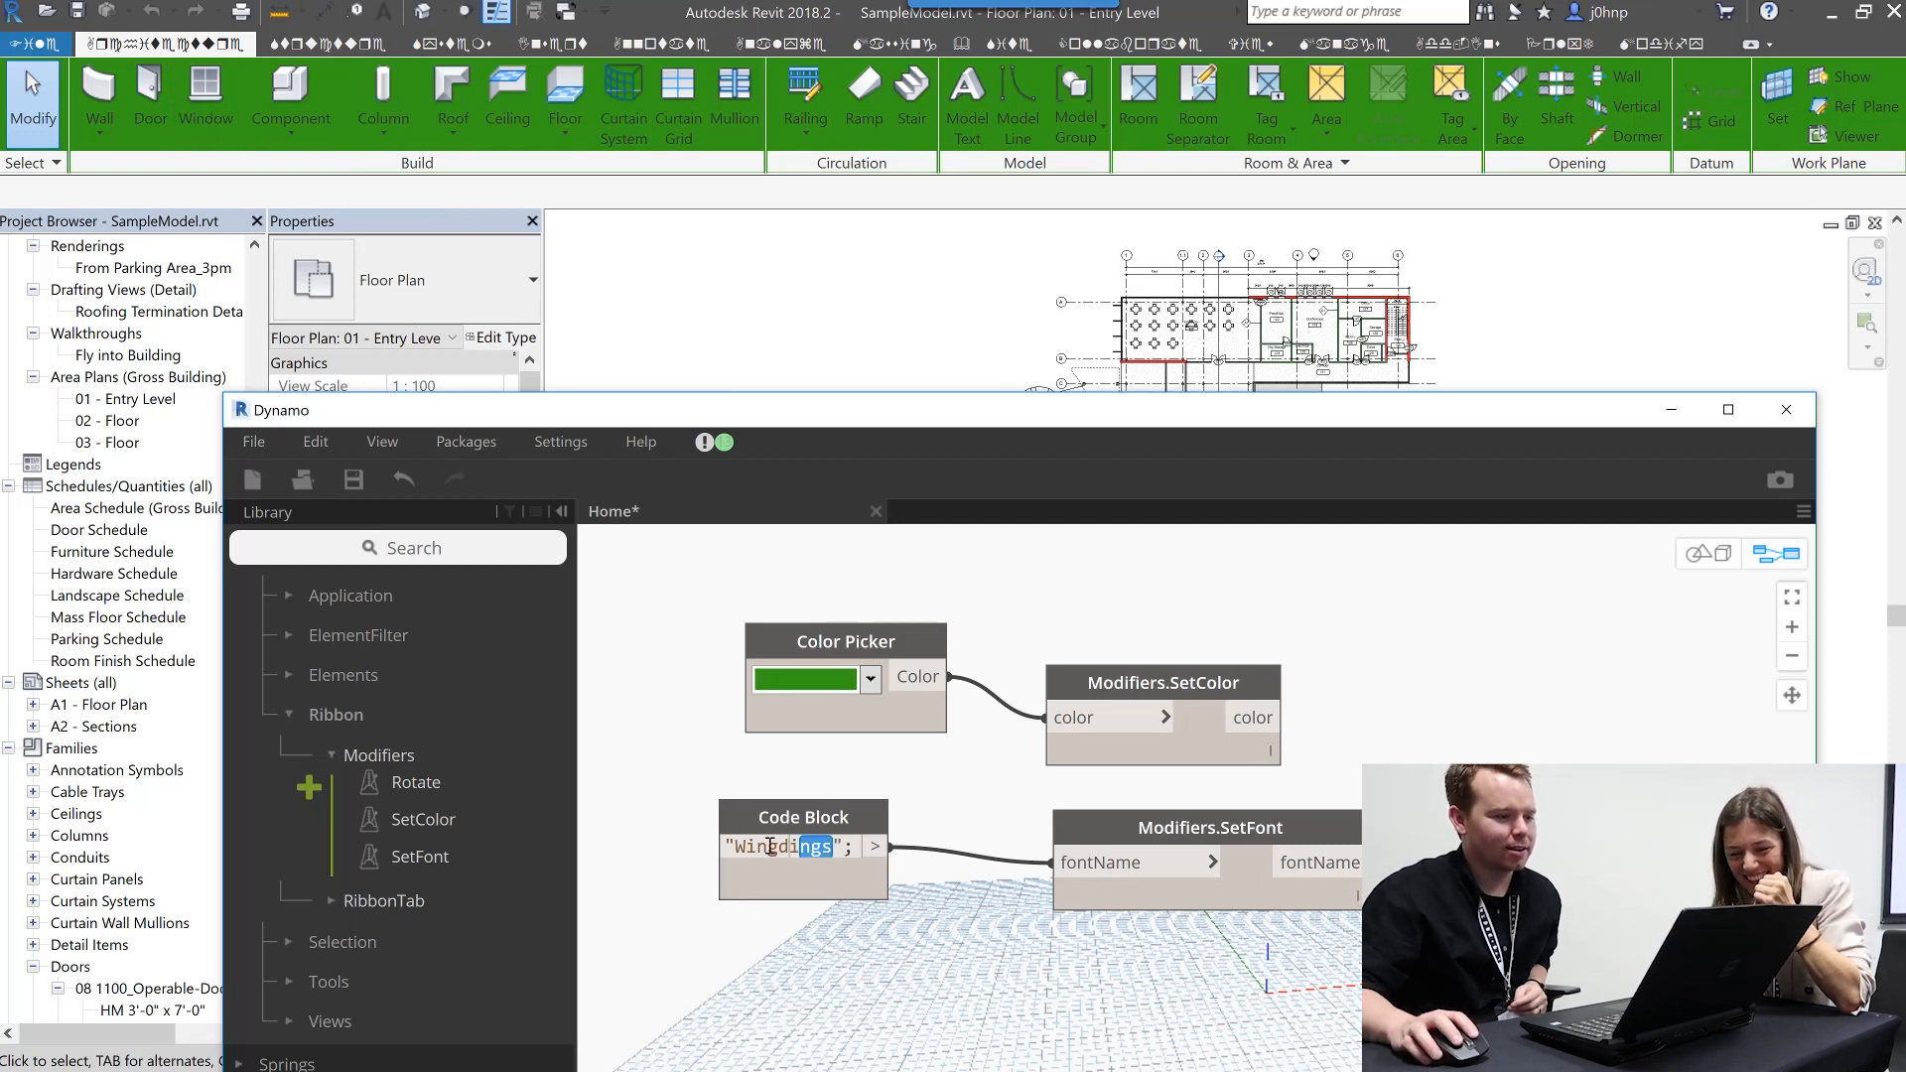
double_click(782, 846)
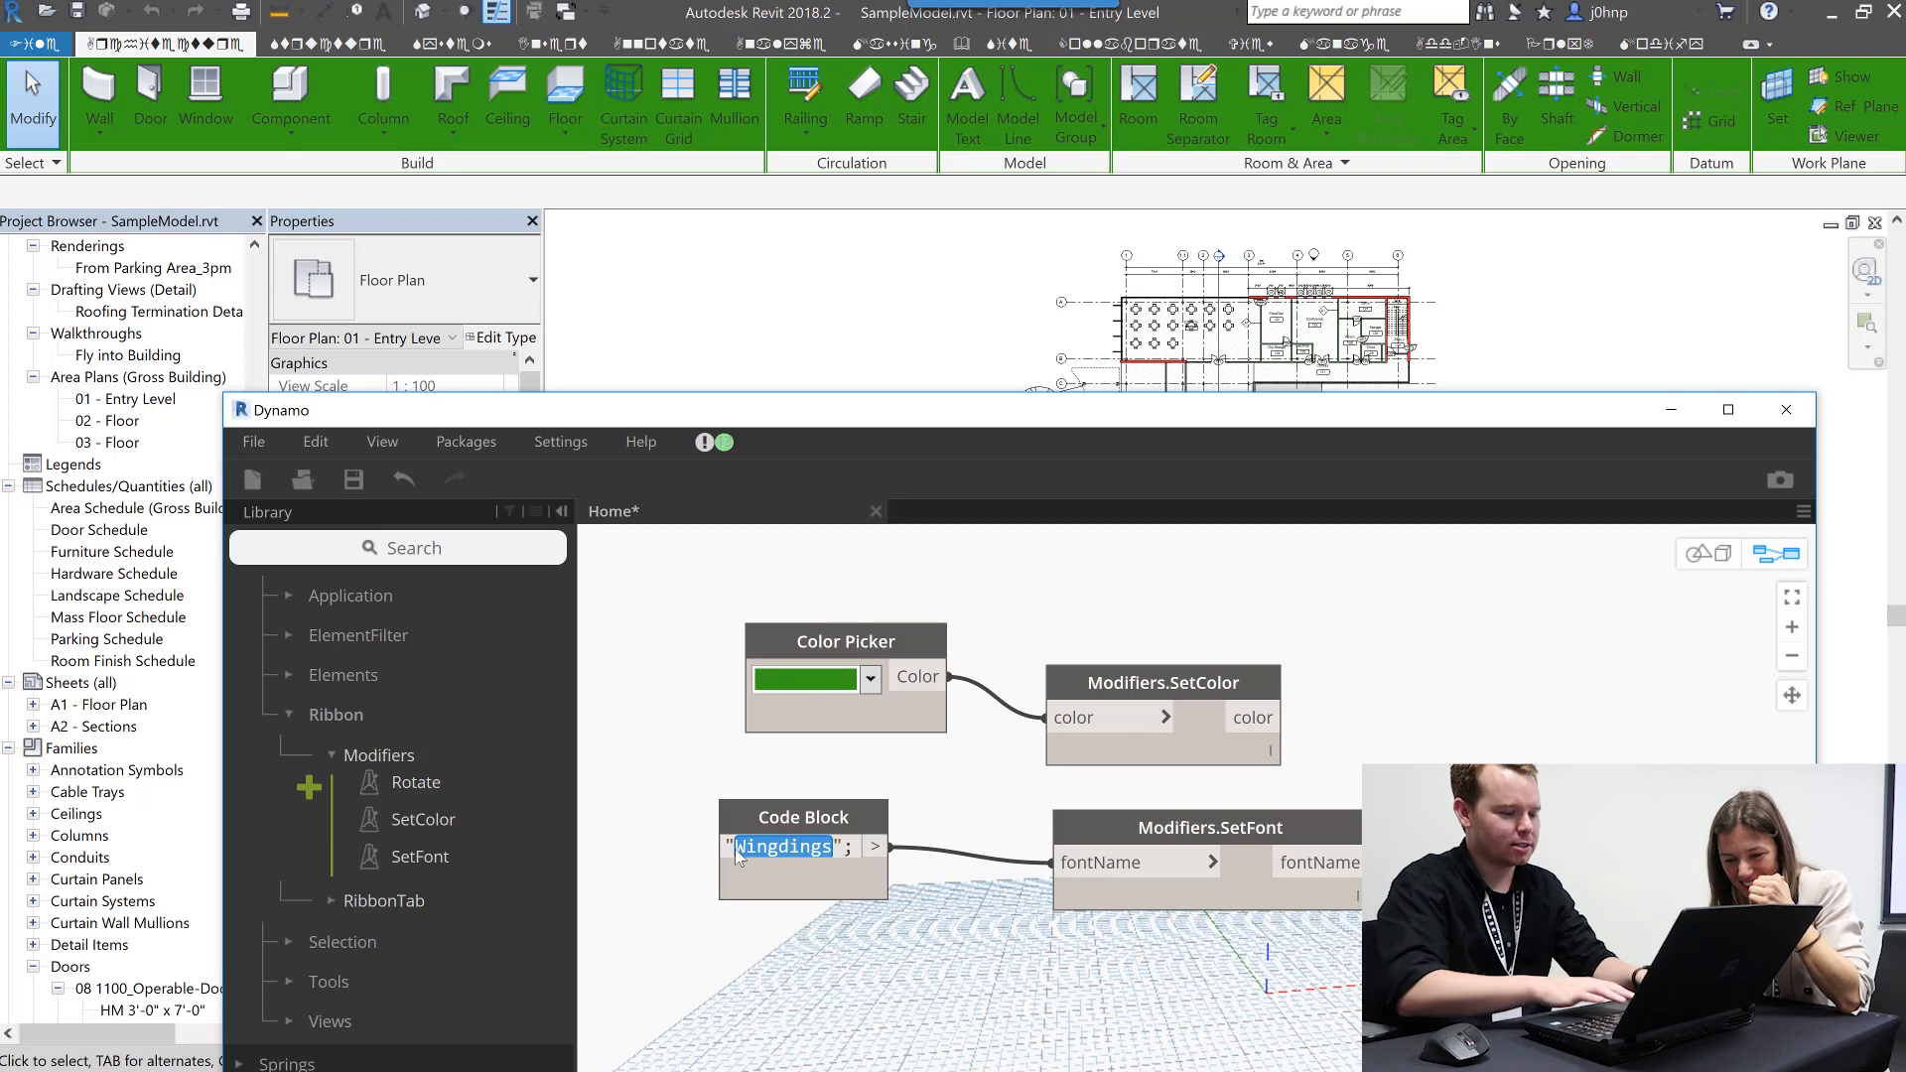
text(ComicSans)
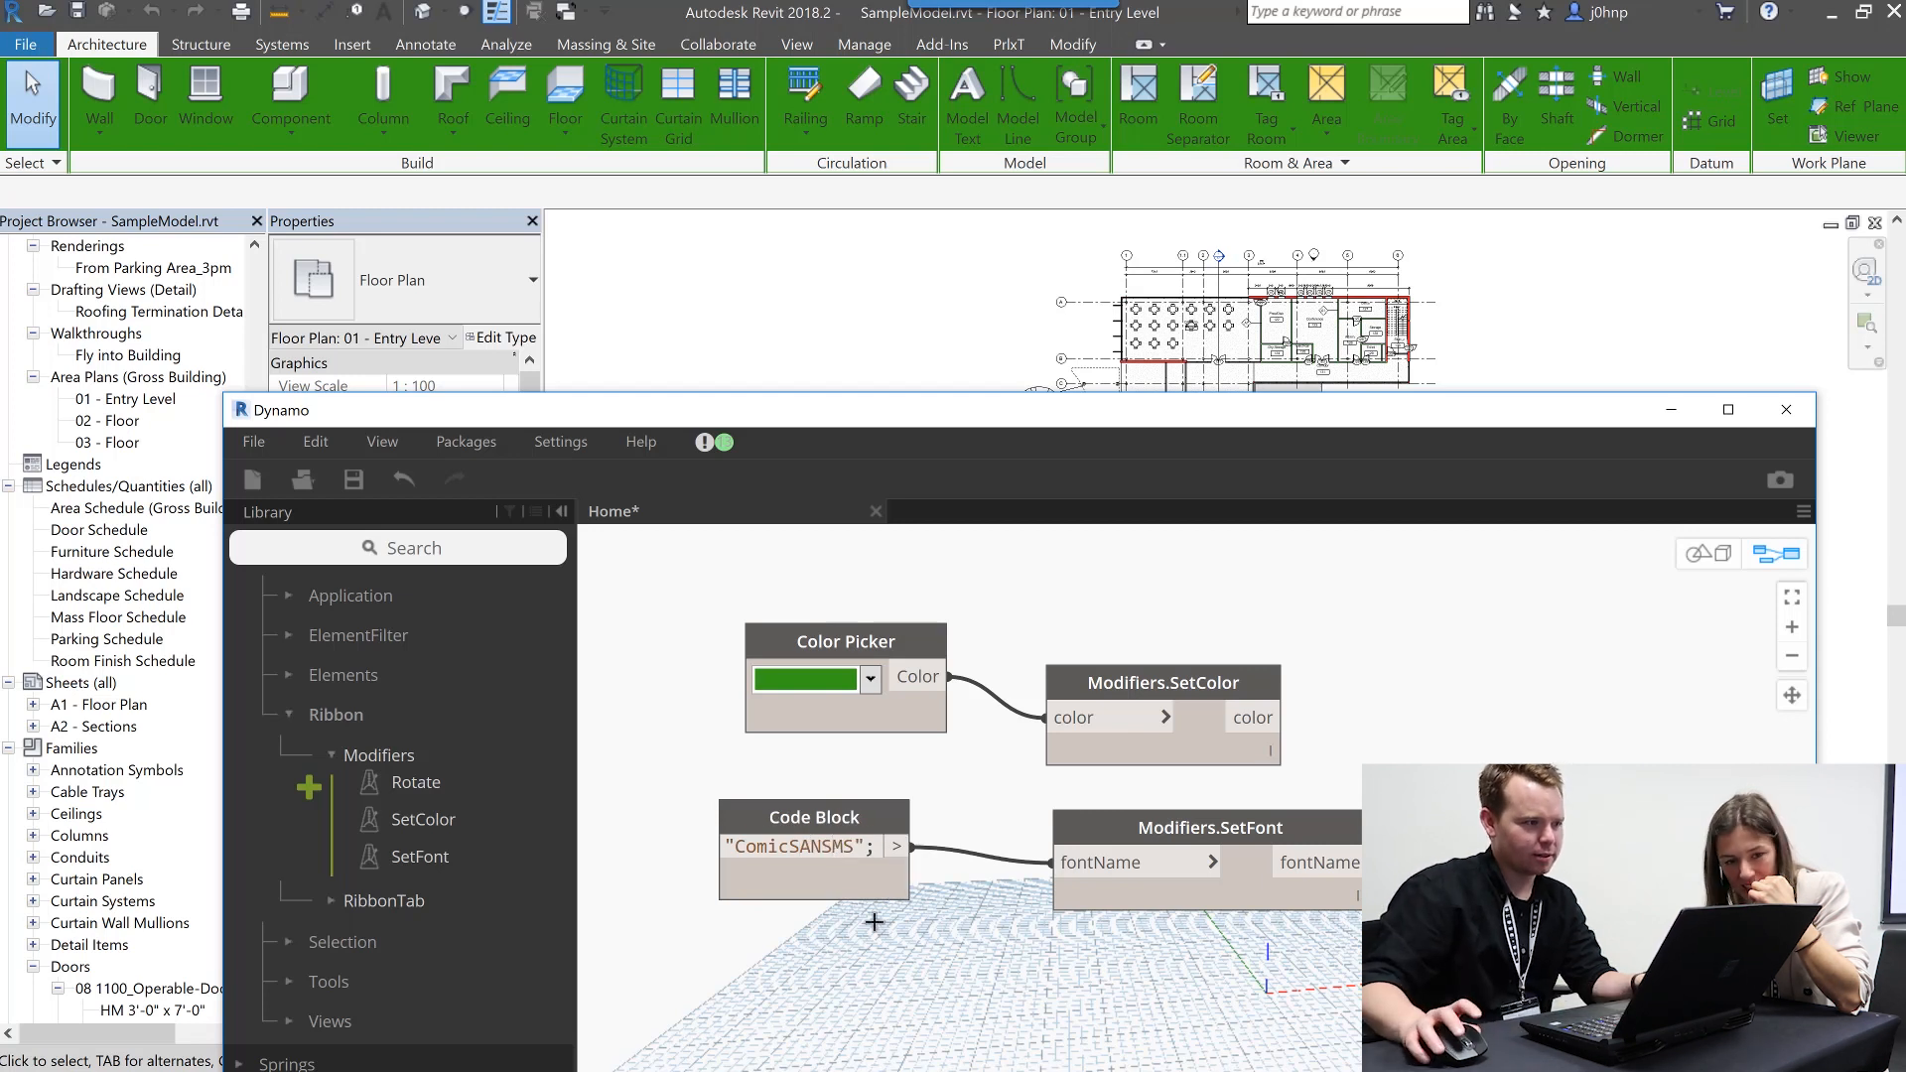
text(Time";)
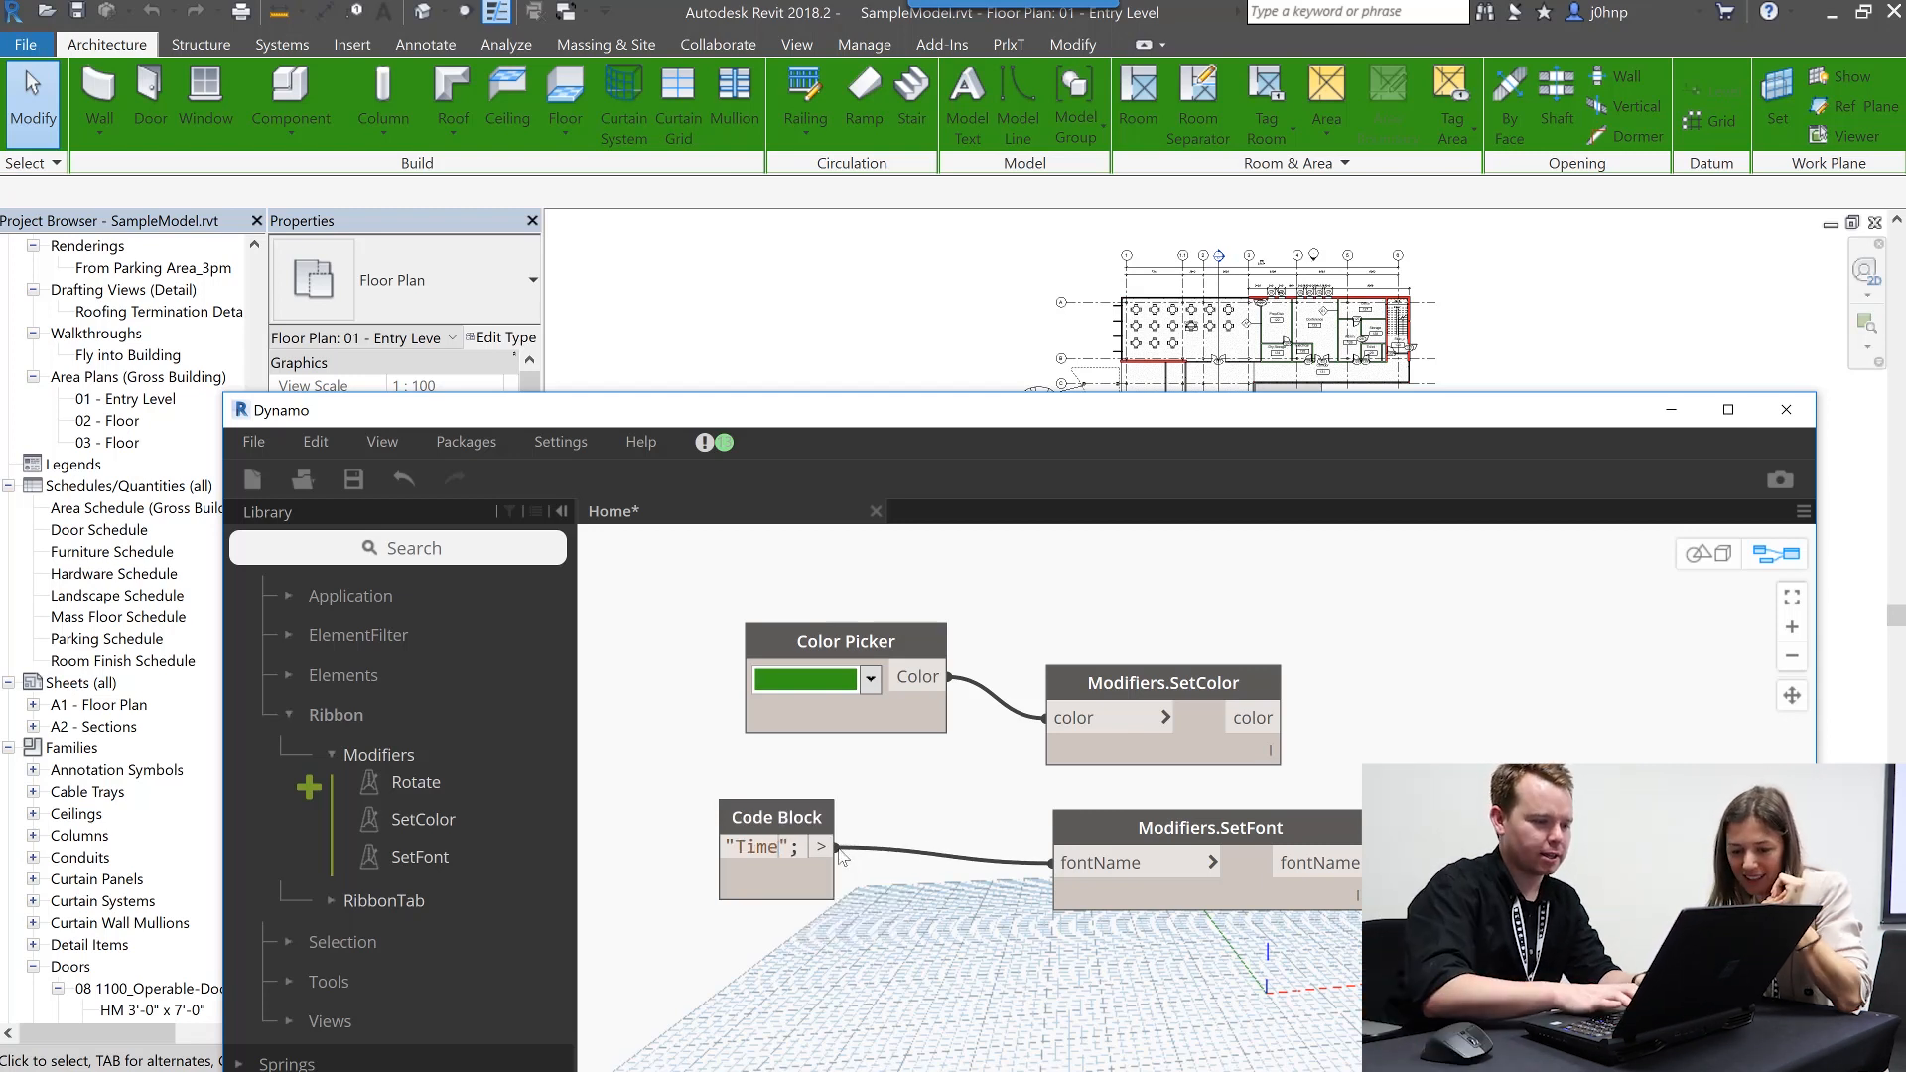
text(TimesNewRoman)
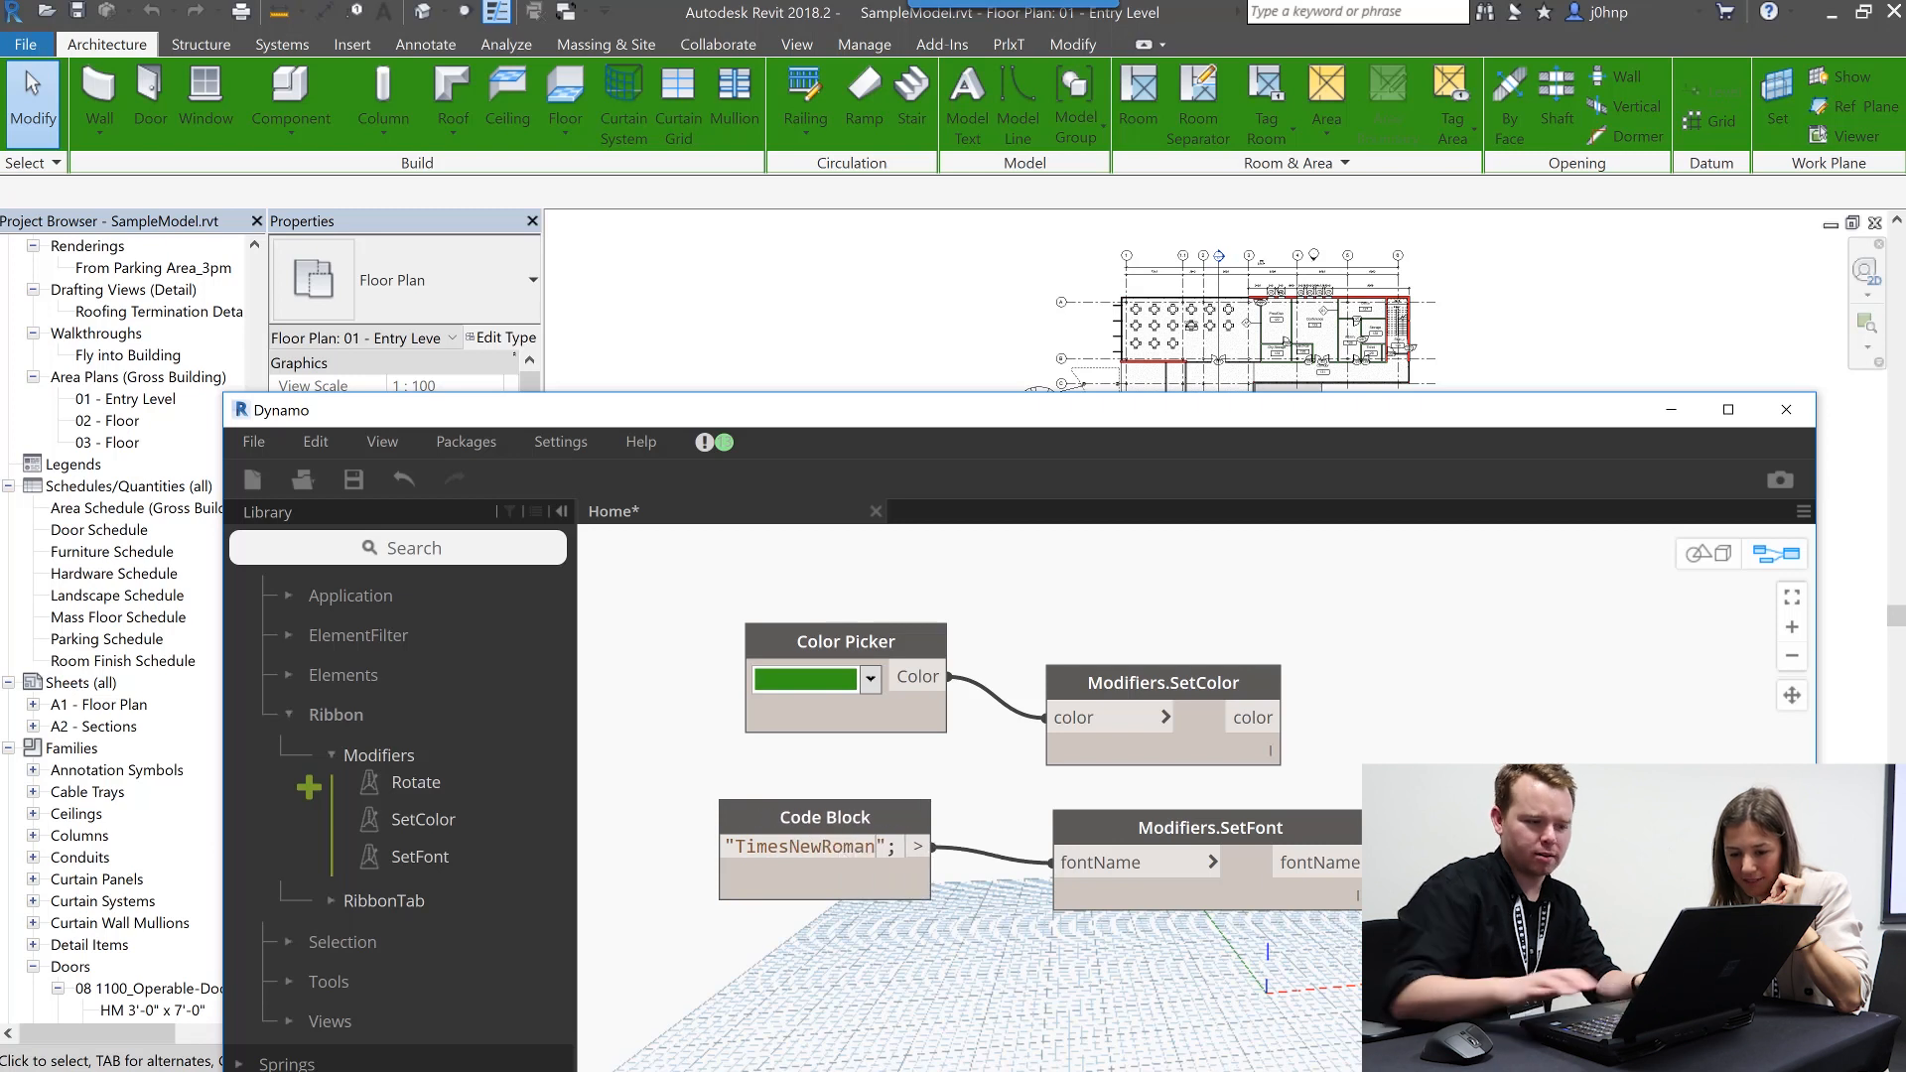